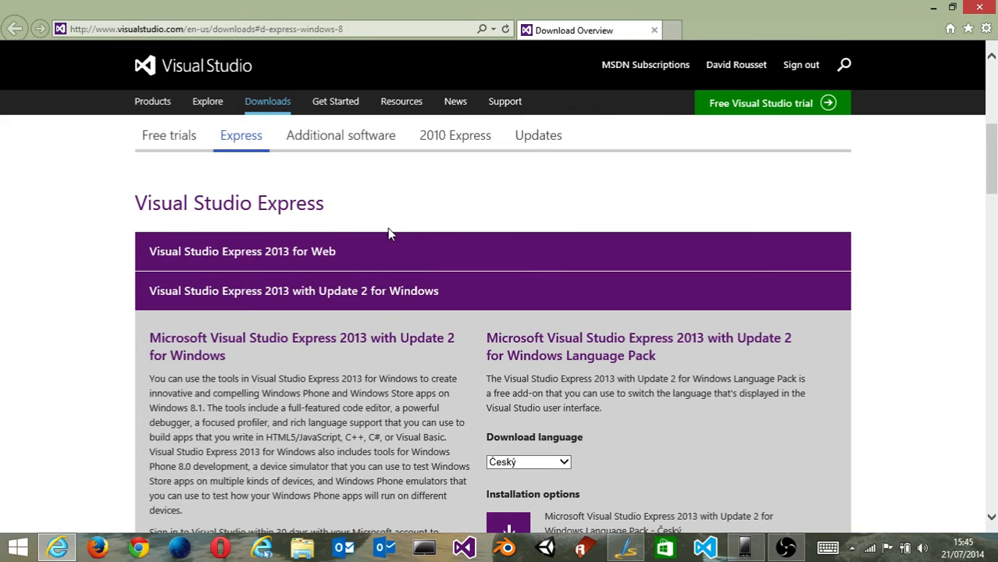
mouse_move(441, 359)
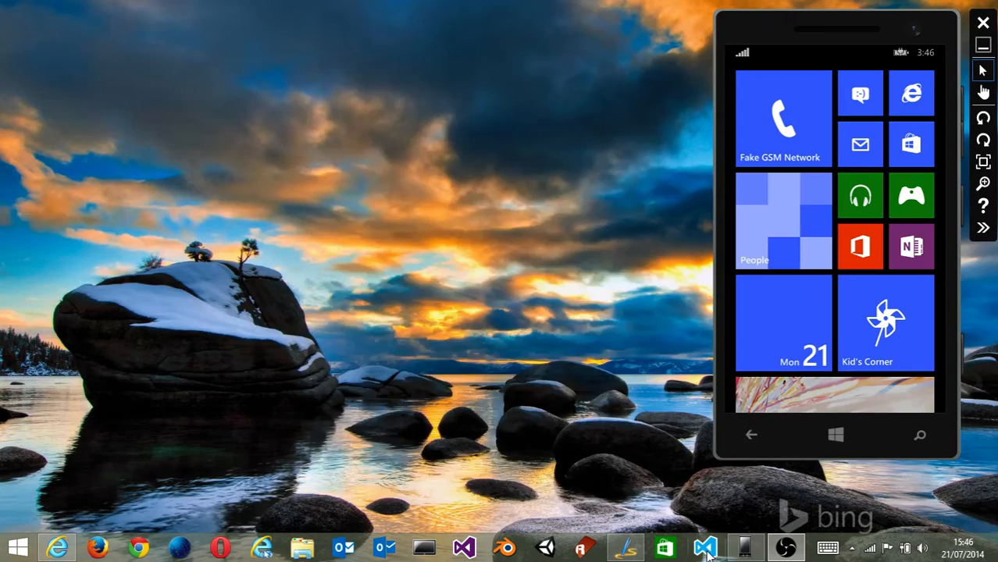
Step: Launch Visual Studio Express 2013 from the taskbar so its Start Page sits beside the emulator
click(707, 546)
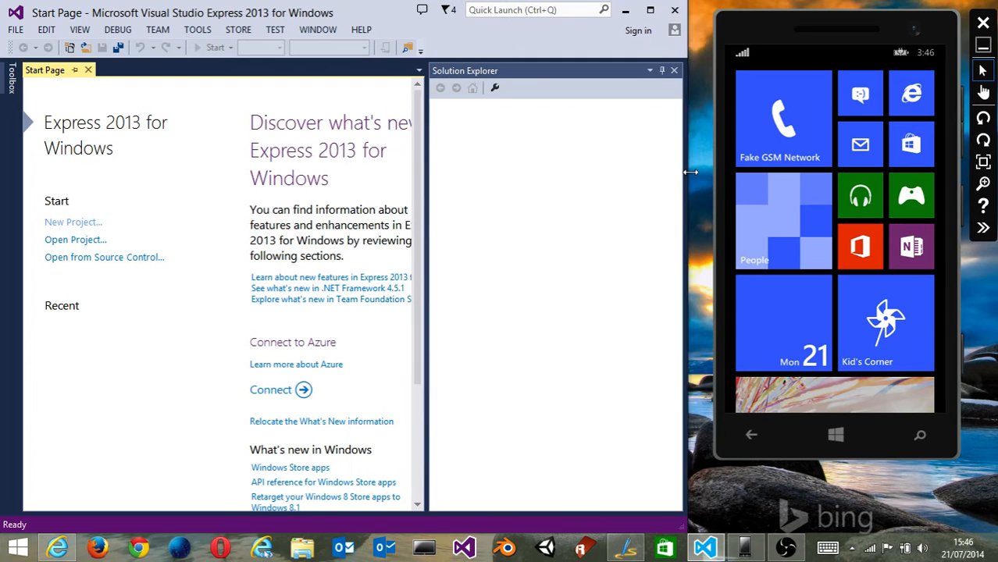
text(theme)
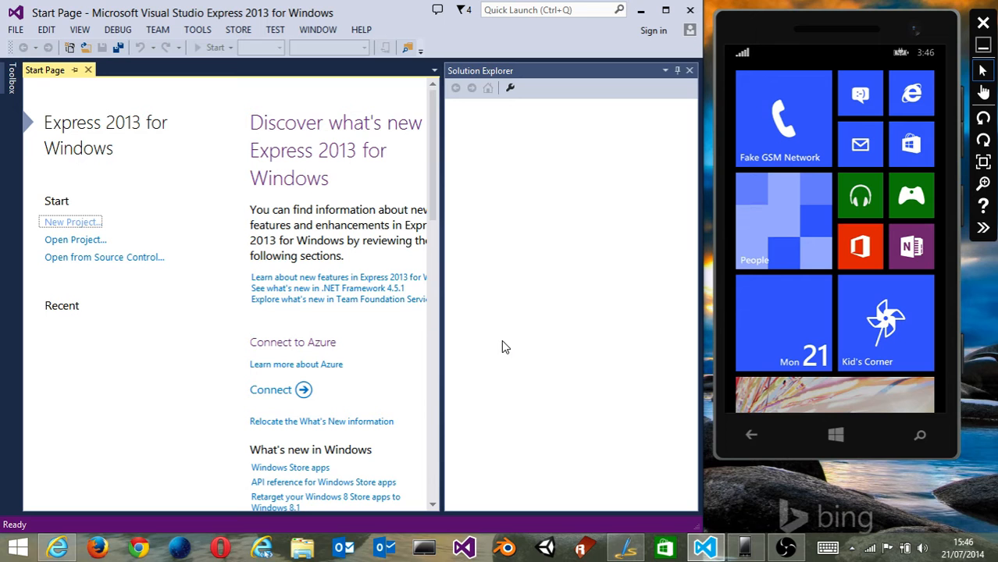
click(116, 28)
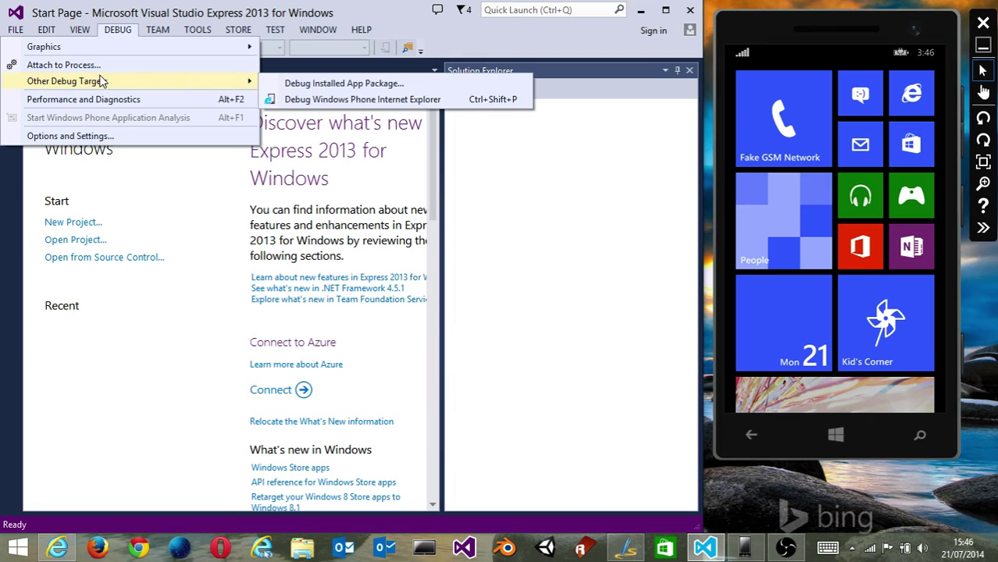
click(365, 100)
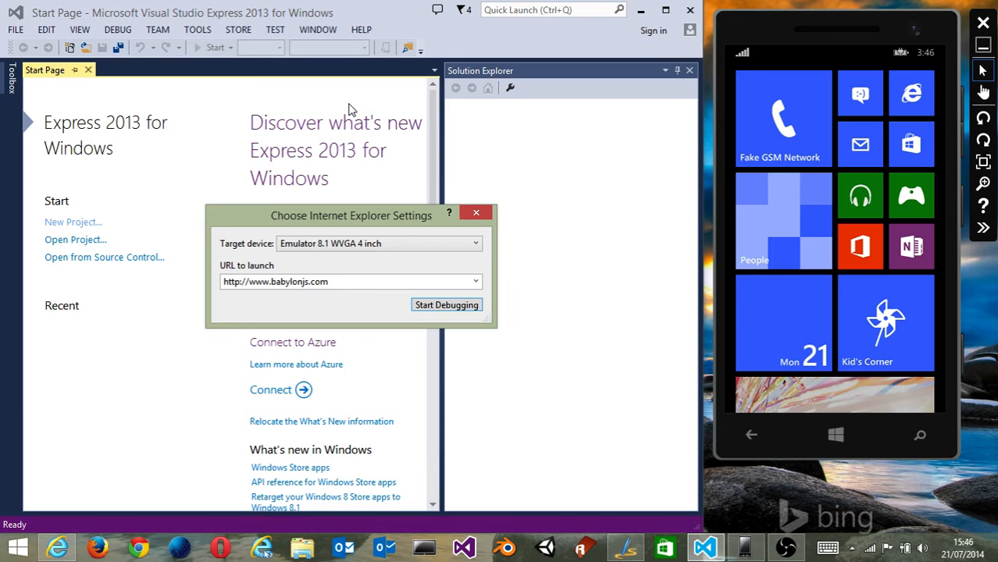
click(497, 206)
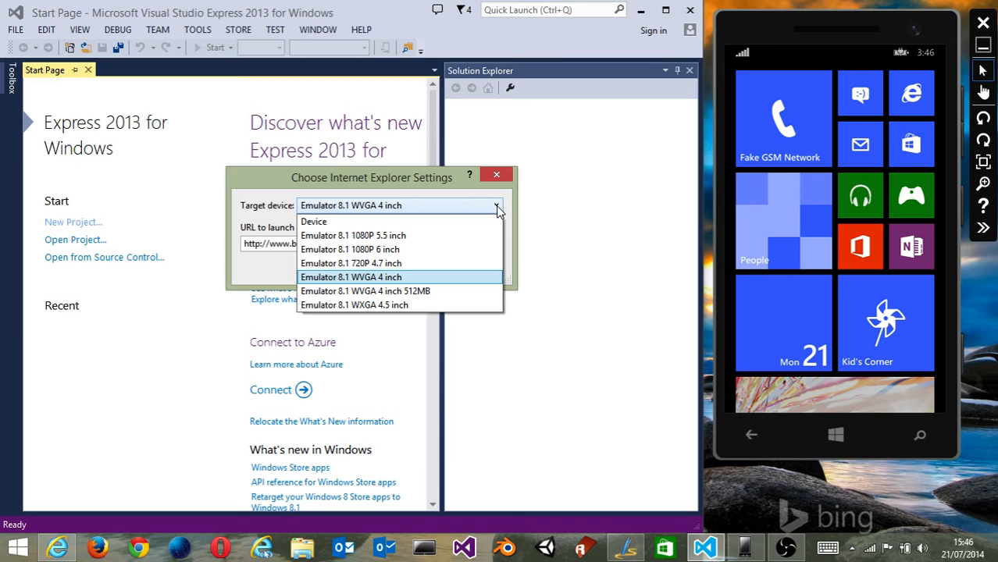
mouse_move(313, 222)
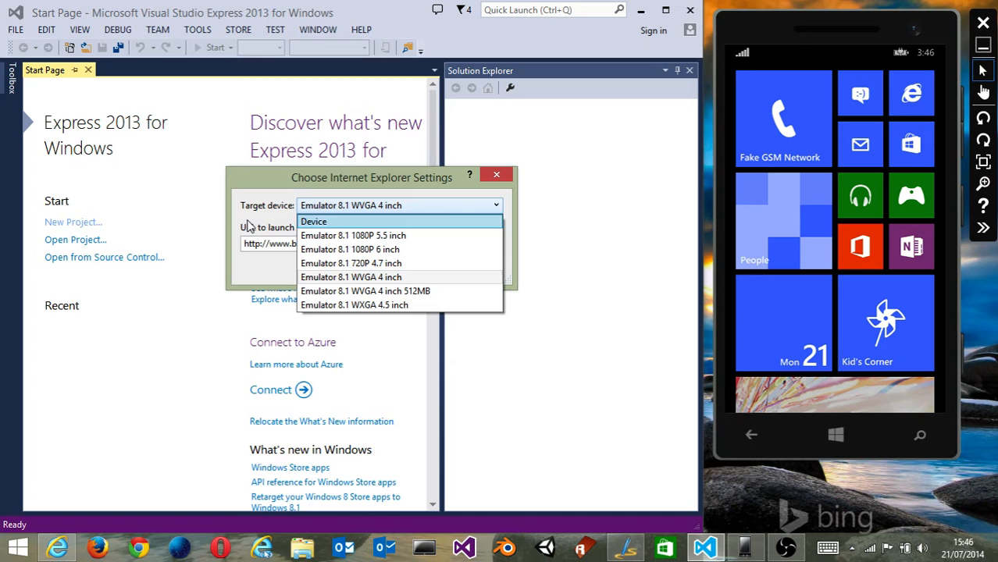
mouse_move(328, 225)
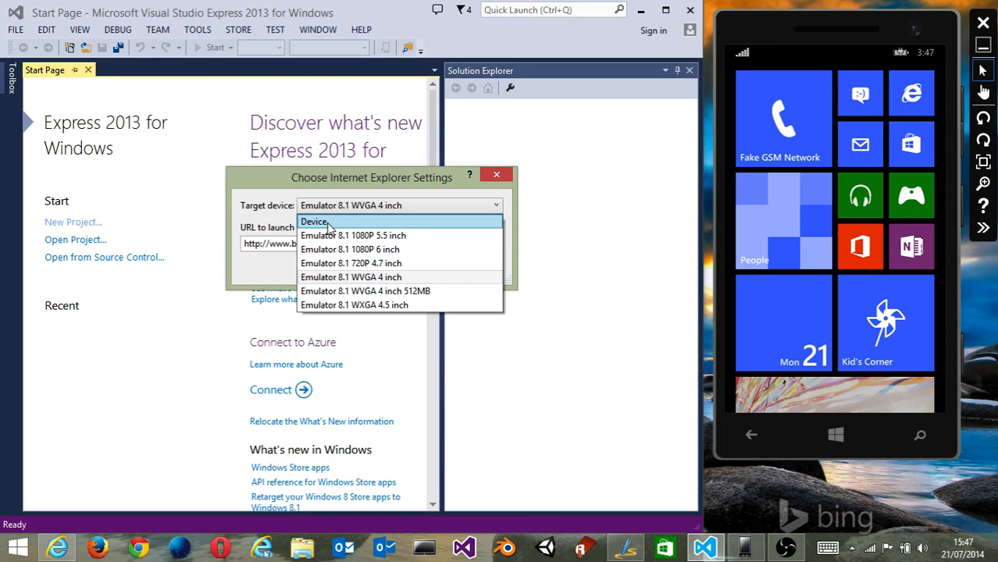
click(350, 278)
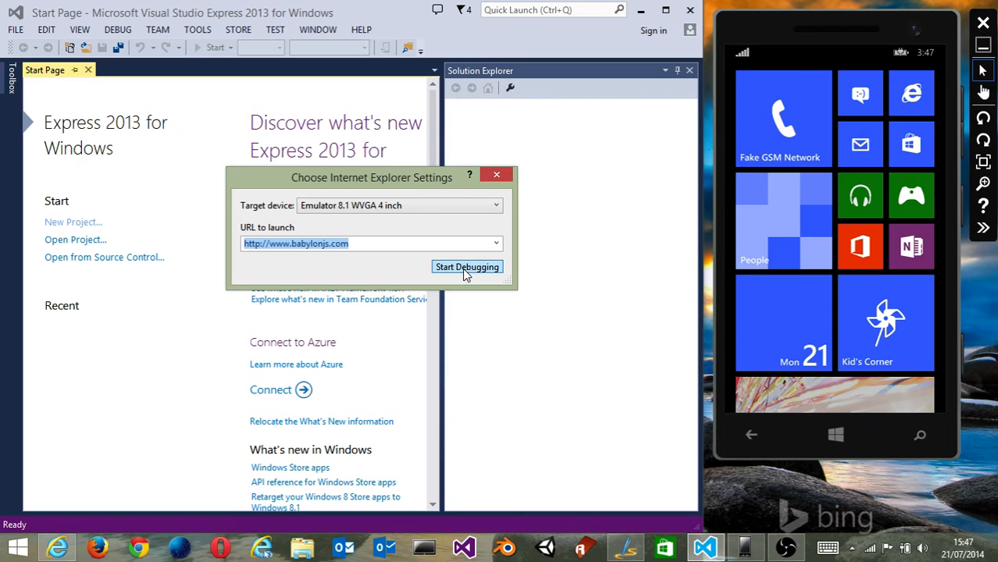
Step: Start debugging so babylonjs.com loads in the emulator's browser under the debugger
click(466, 265)
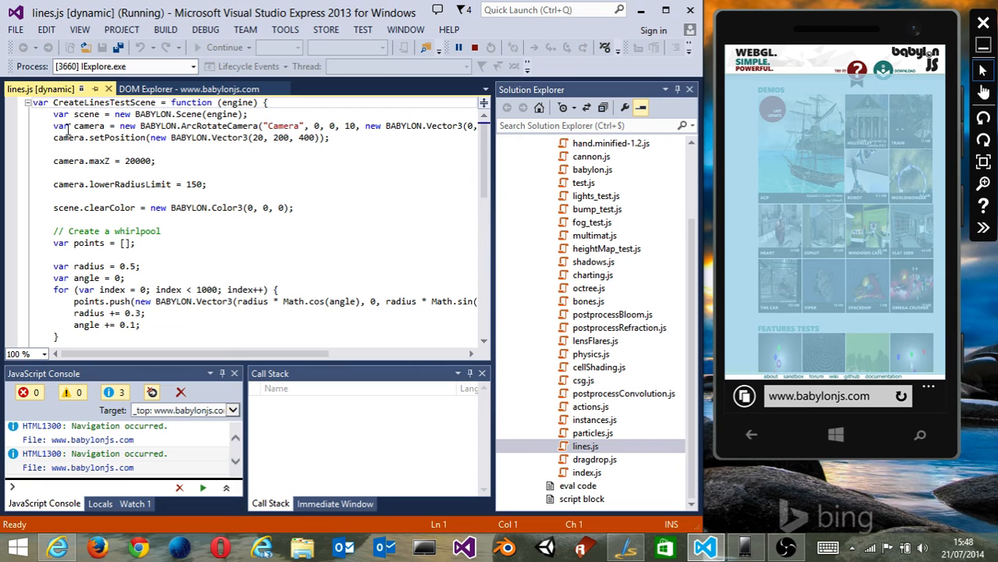
Step: Break at line 2 of lines.js inside CreateLinesTestScene where the scene is created
click(13, 114)
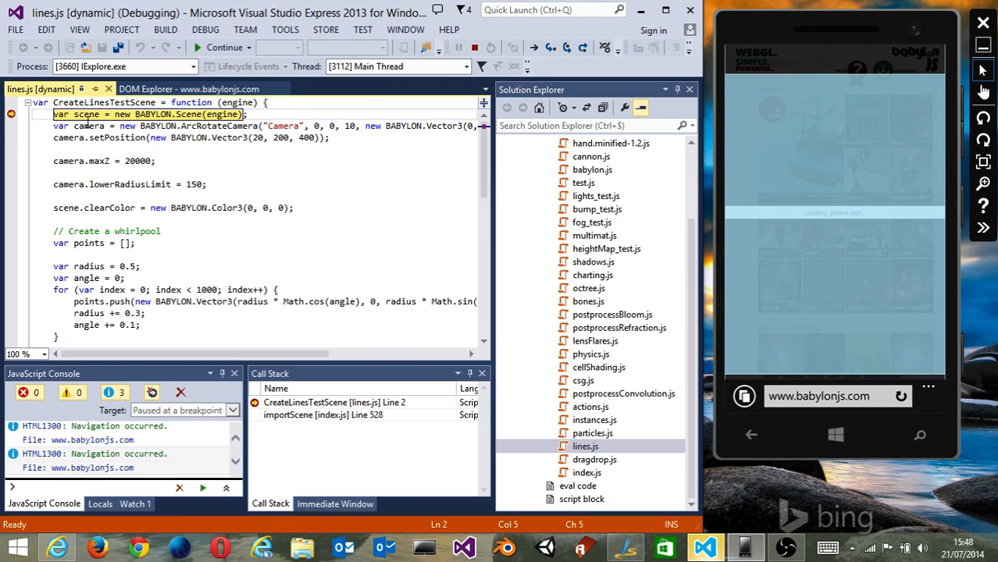
Step: Continue to the line 30 render-loop breakpoint, then resume so the whirlpool demo renders
click(221, 175)
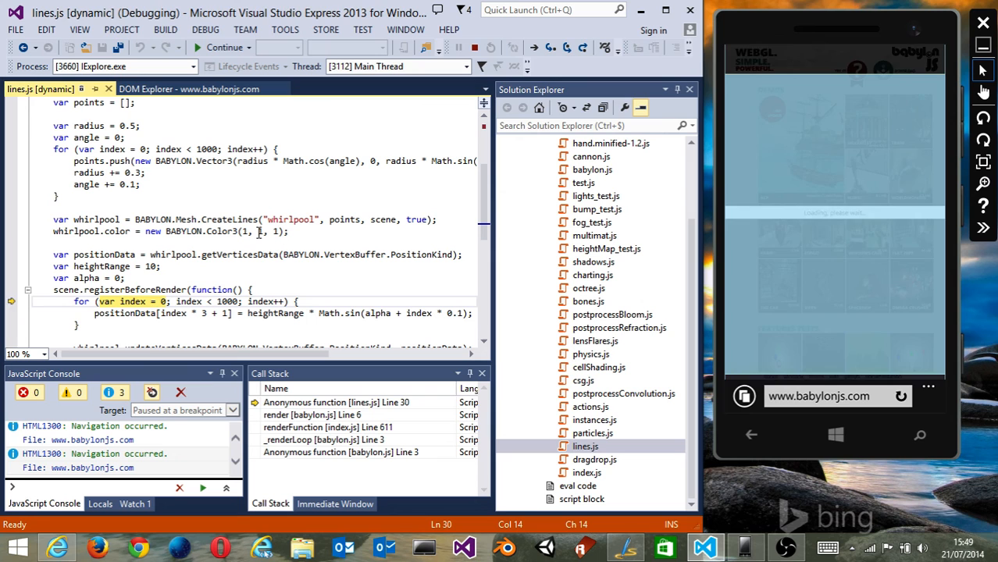
click(206, 47)
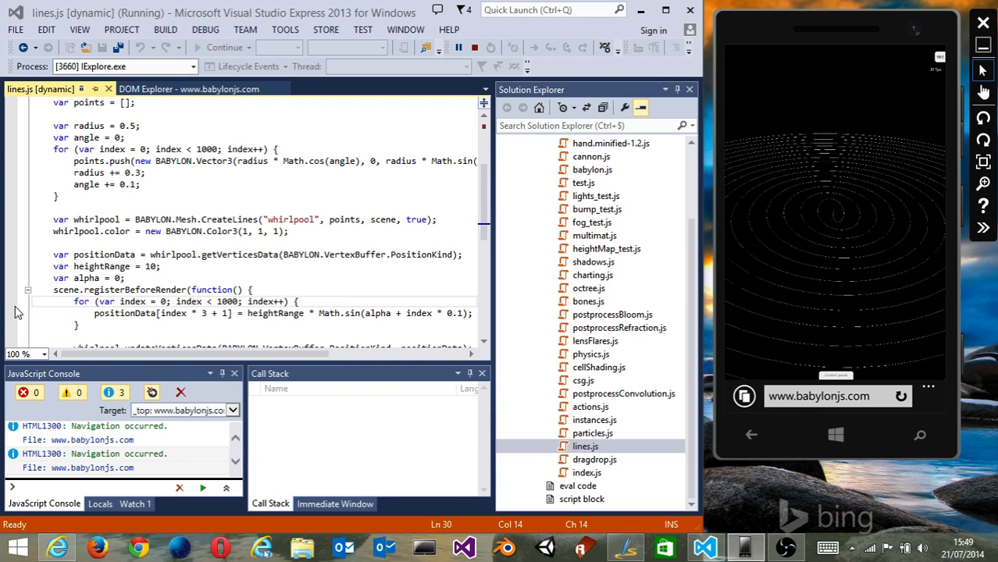